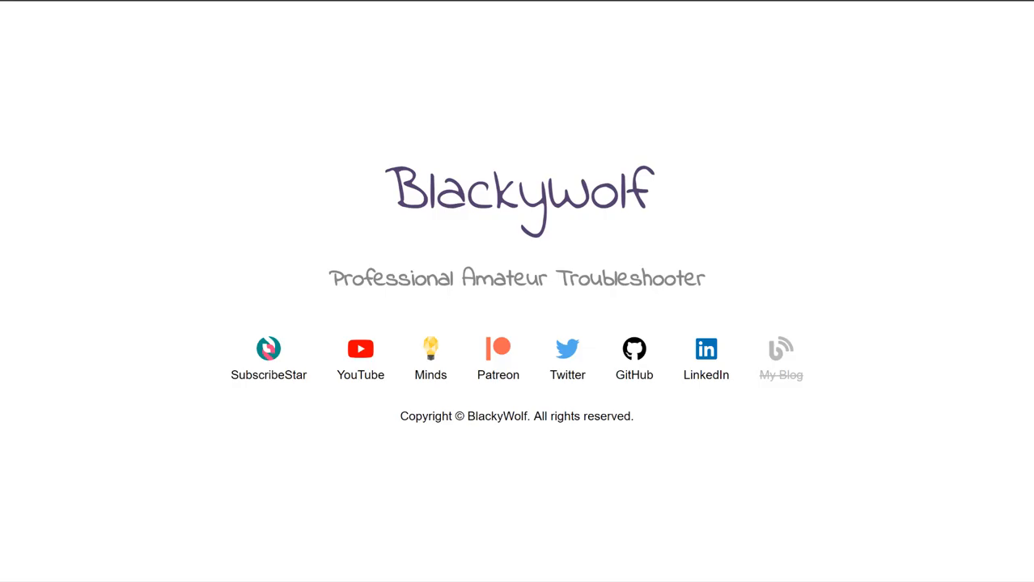
mouse_move(728, 94)
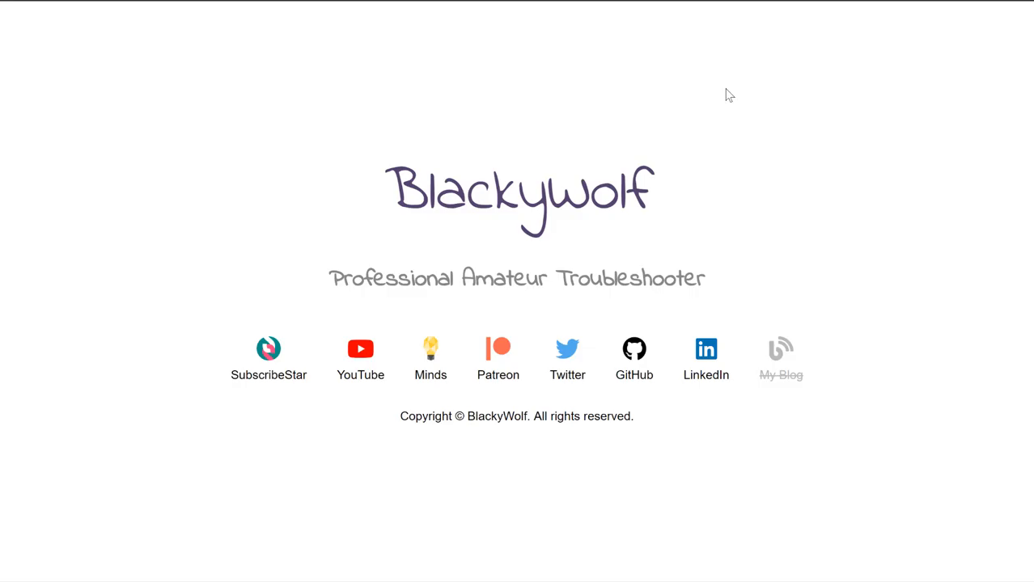
mouse_move(757, 141)
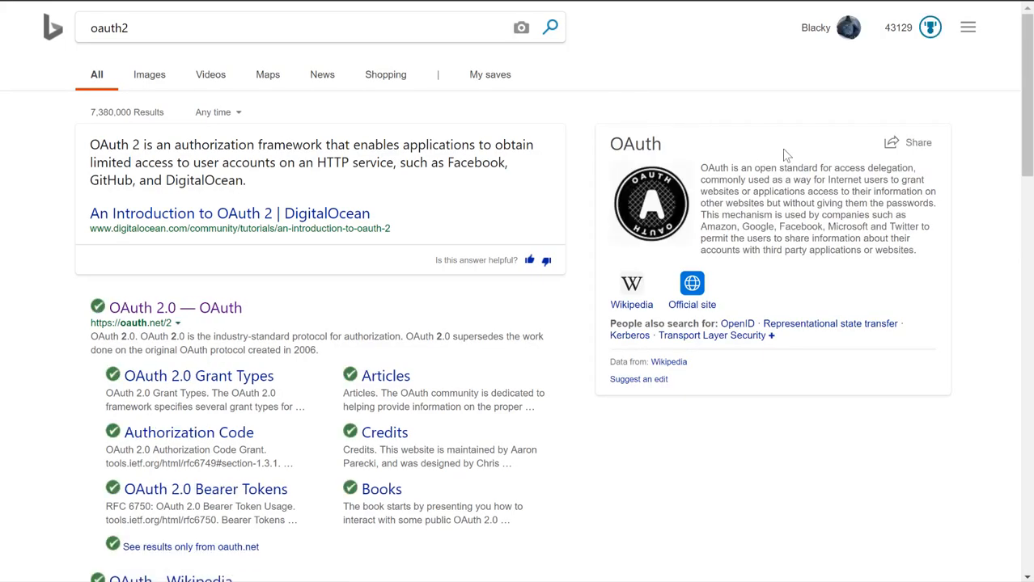
mouse_move(873, 184)
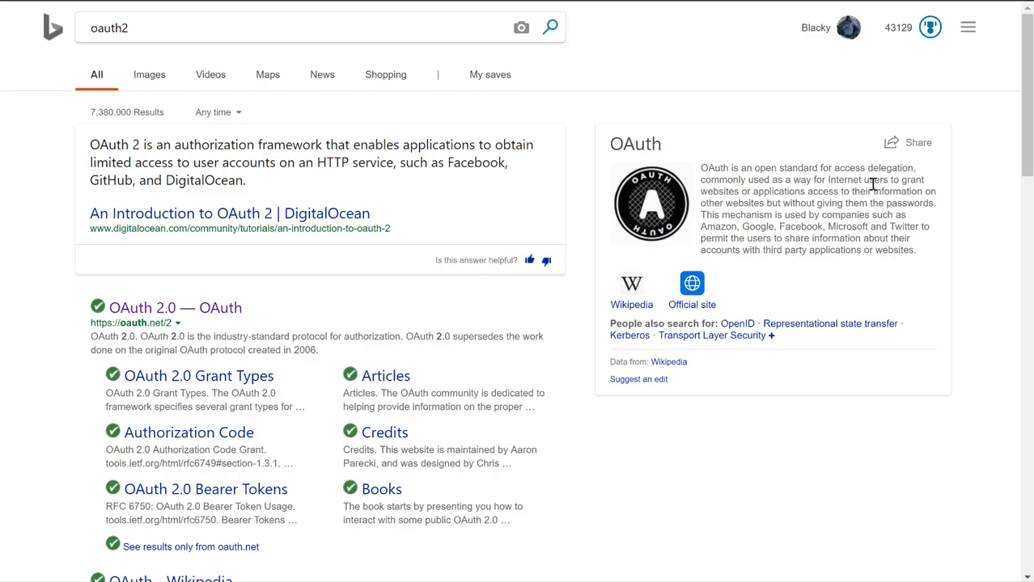
mouse_move(883, 216)
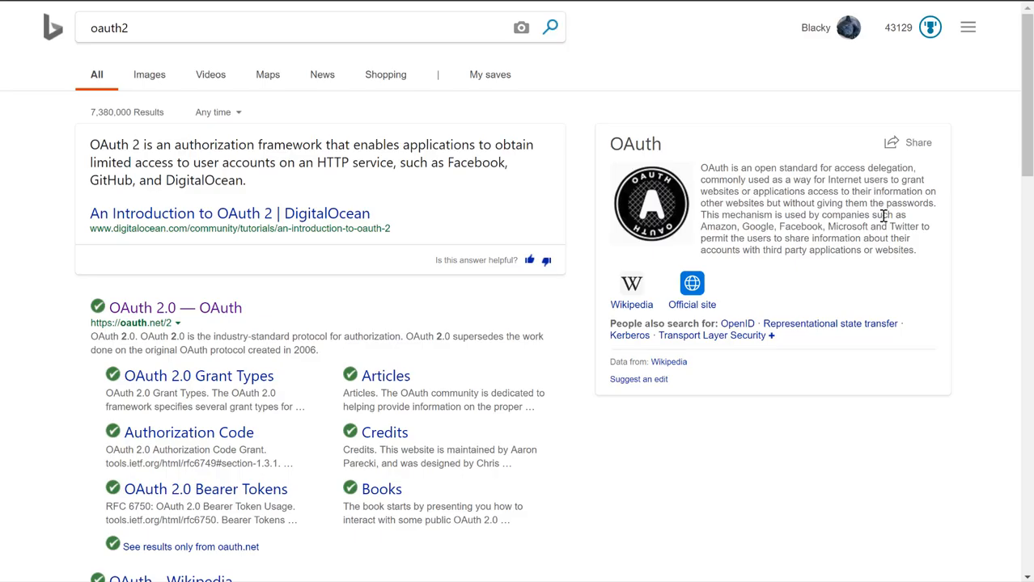
mouse_move(883, 215)
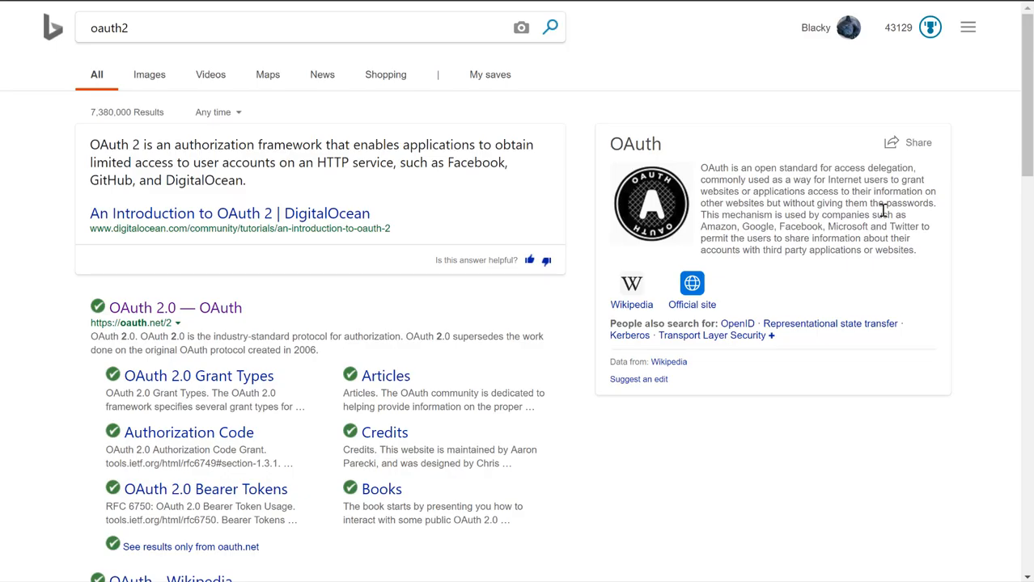
mouse_move(880, 207)
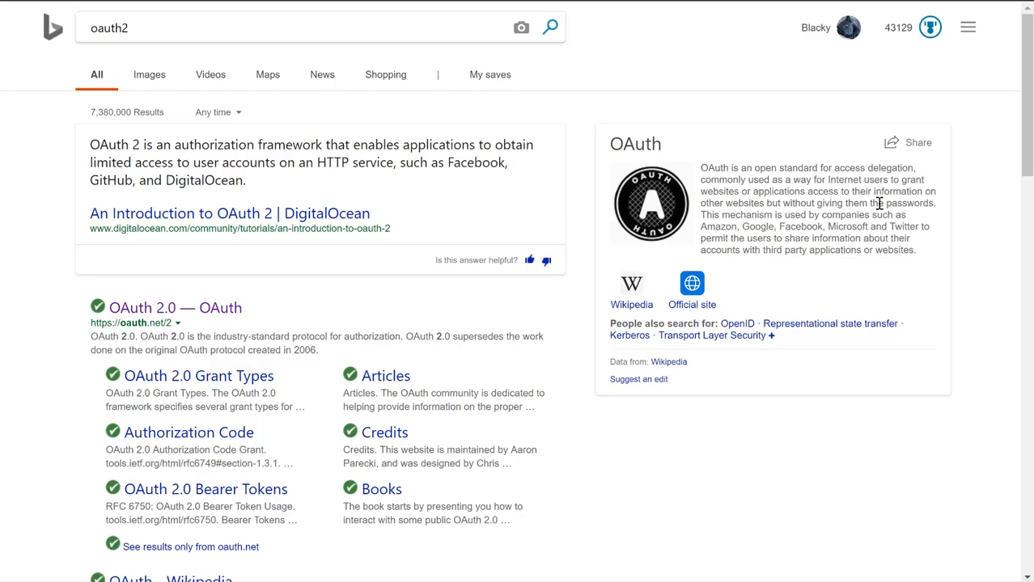
Step: Open the official OAuth 2.0 site (oauth.net) from the Bing results for oauth2
left_click(175, 308)
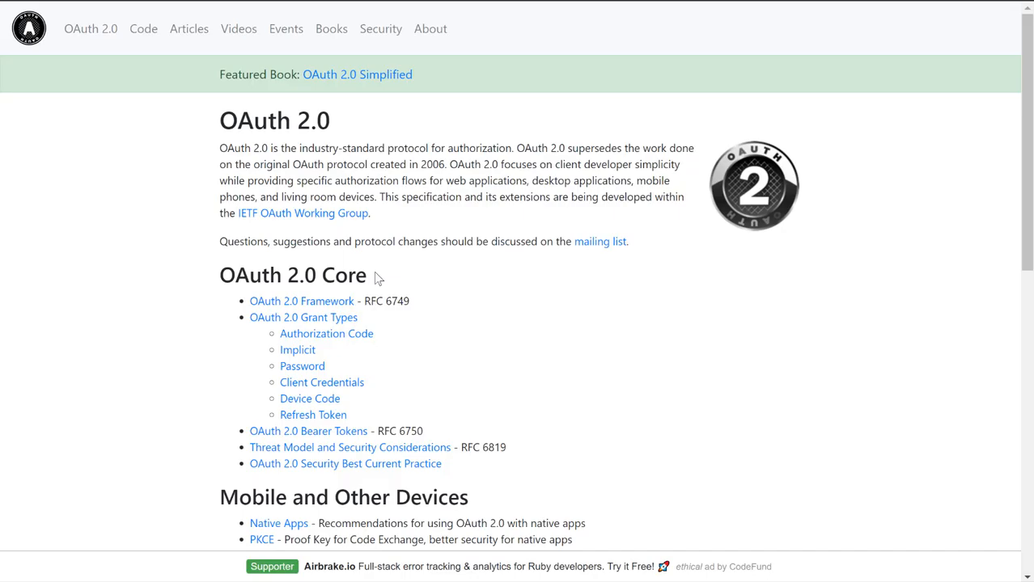
Step: Open the RFC 6749 OAuth 2.0 Framework spec from oauth.net and read its abstract protocol flow
right_click(302, 301)
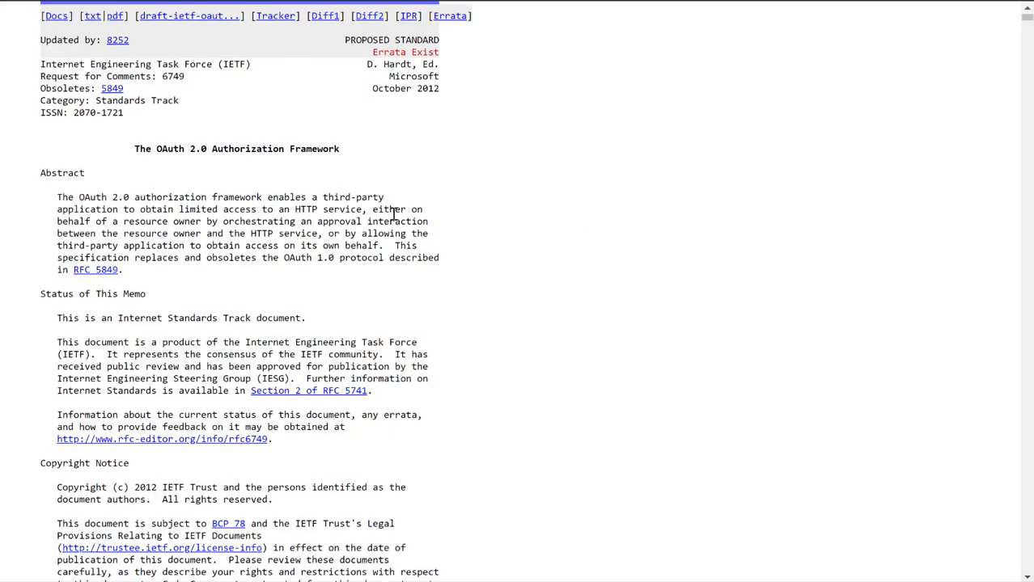
scroll("down", 3)
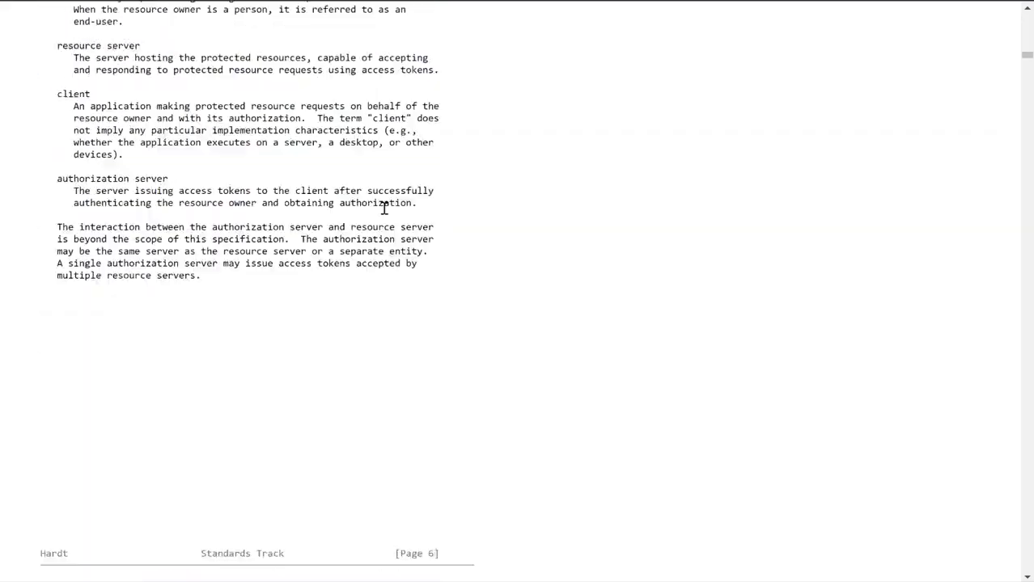
scroll("down", 3)
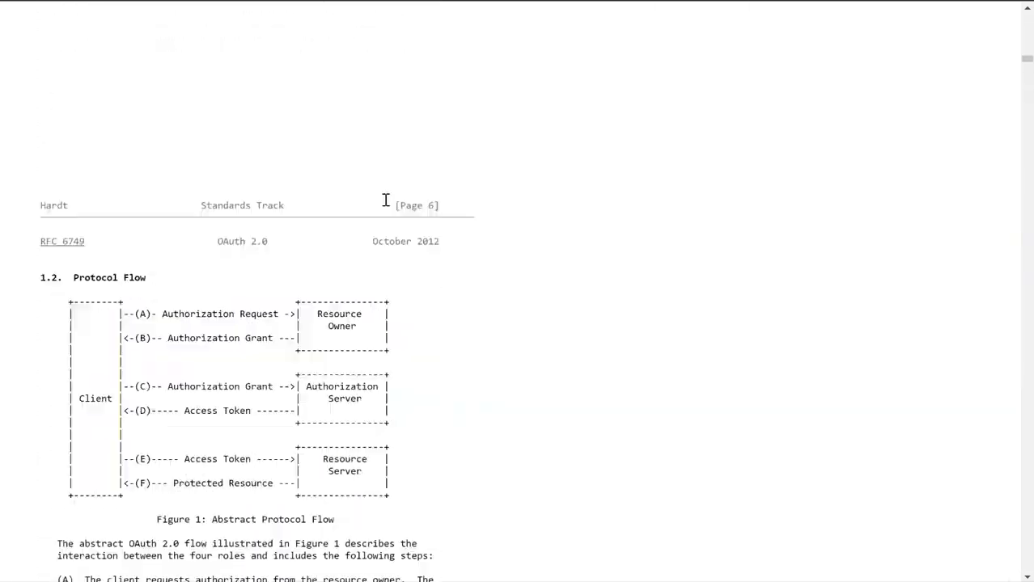
scroll("up", 3)
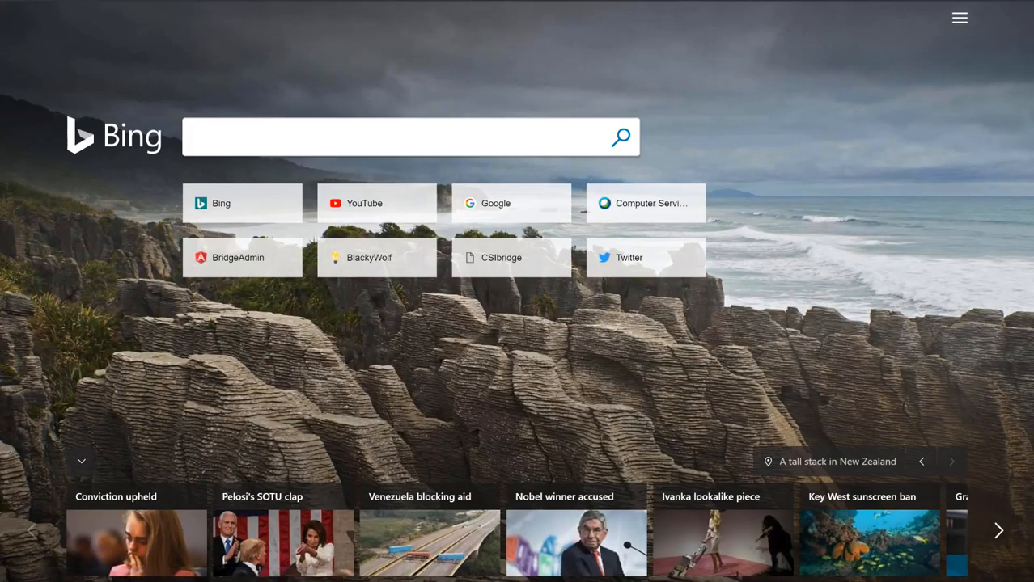
Step: Search Bing for 'atom xml spec' and open RFC 4287, The Atom Syndication Format
type("atom xml spec")
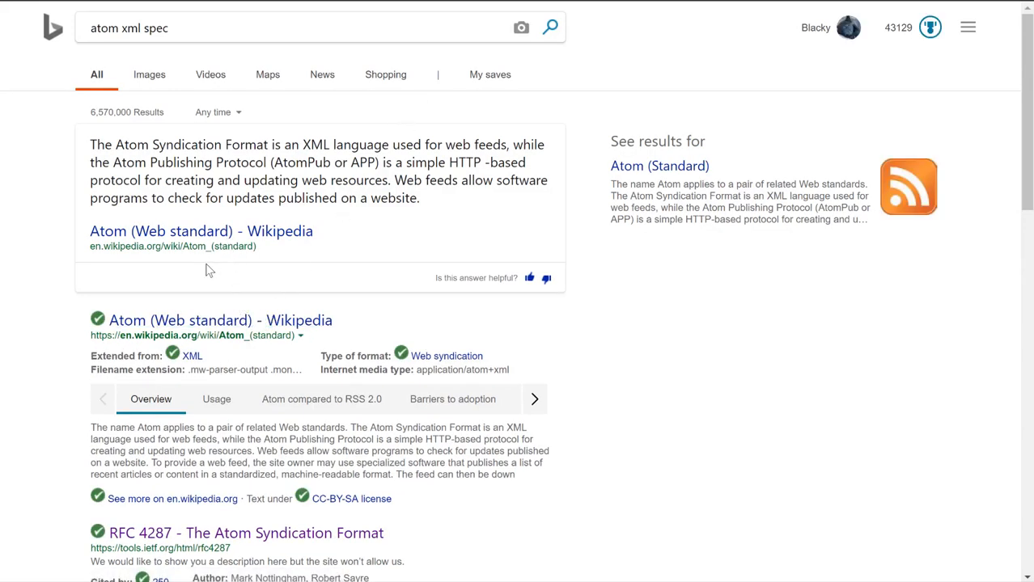
scroll("down", 3)
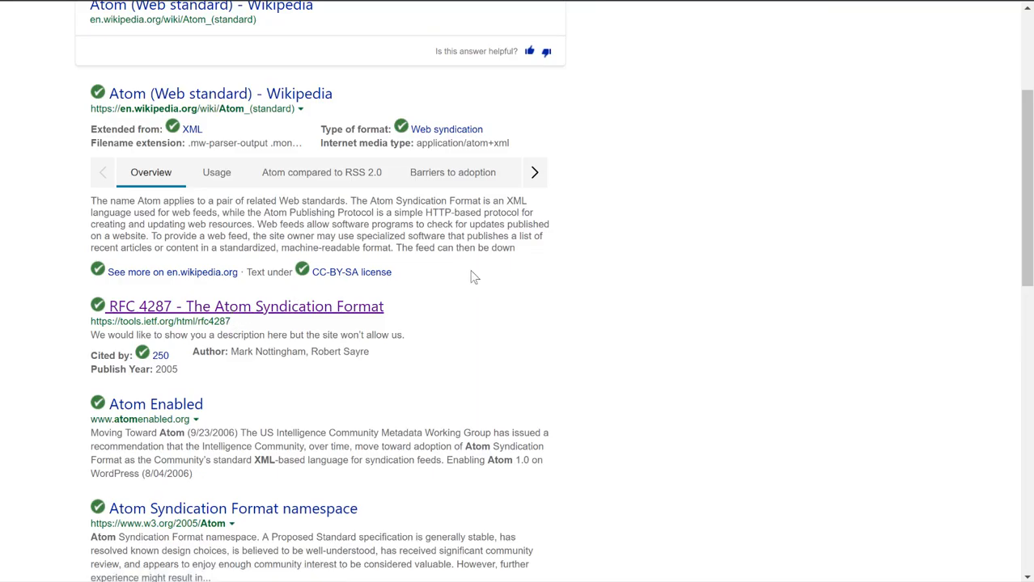
left_click(244, 306)
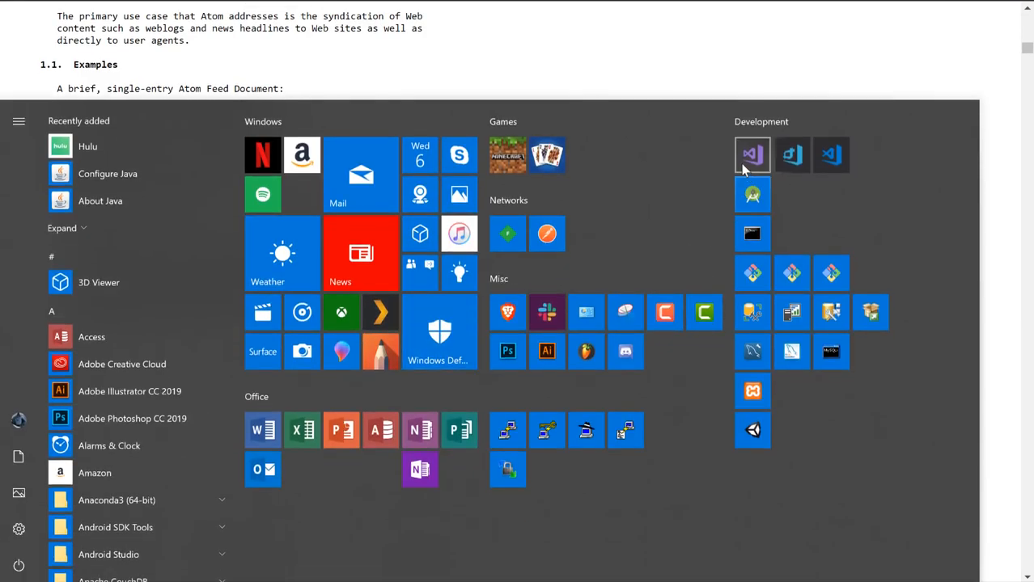
Step: Launch Visual Studio 2017 from the Start menu's Development group
left_click(751, 155)
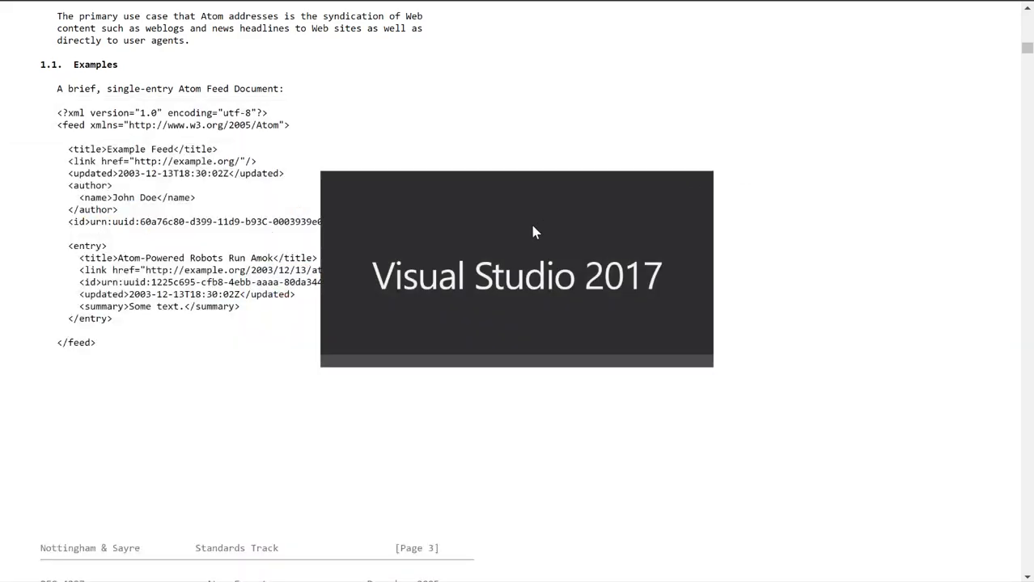
mouse_move(528, 233)
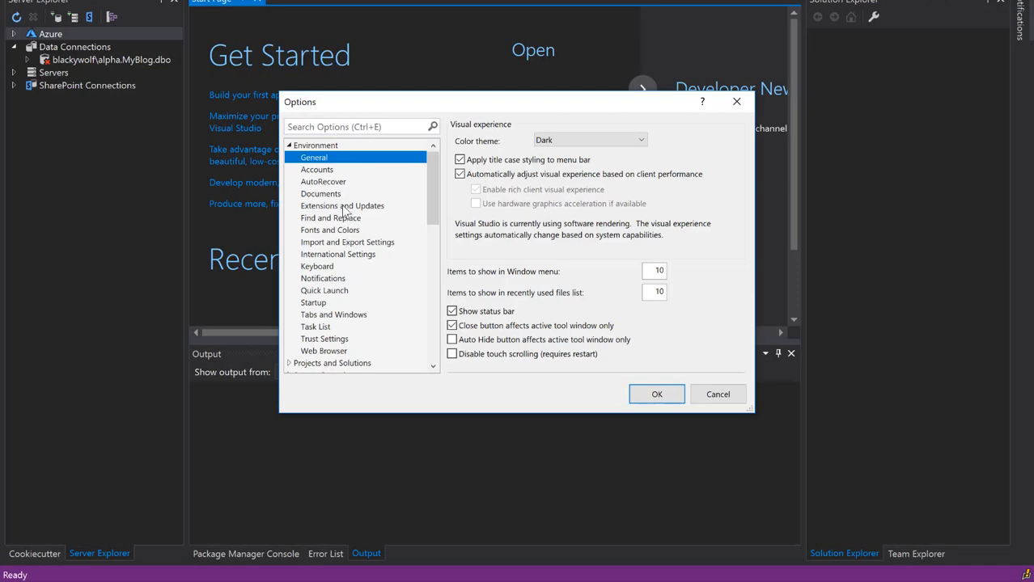
left_click(341, 206)
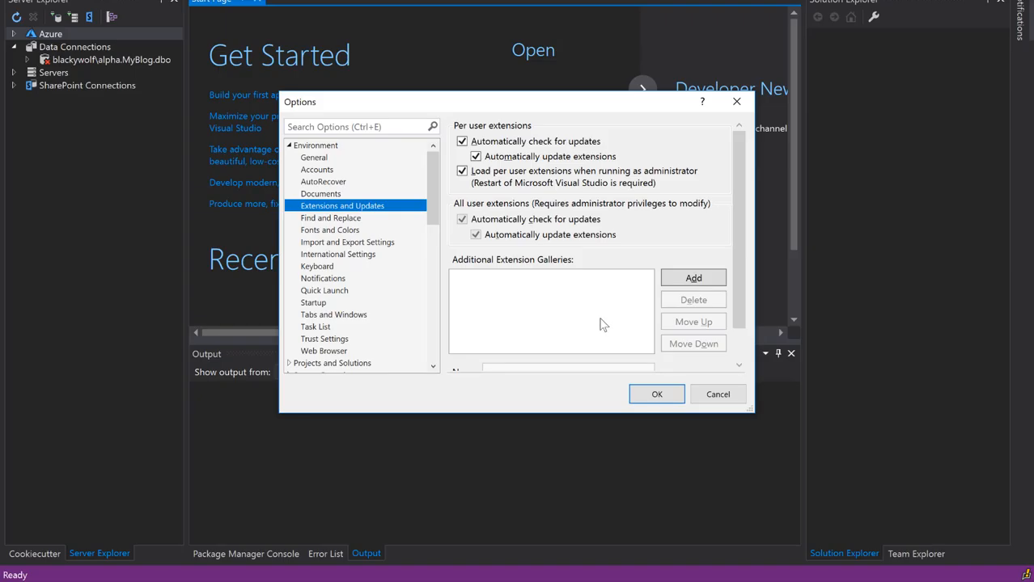
left_click(693, 277)
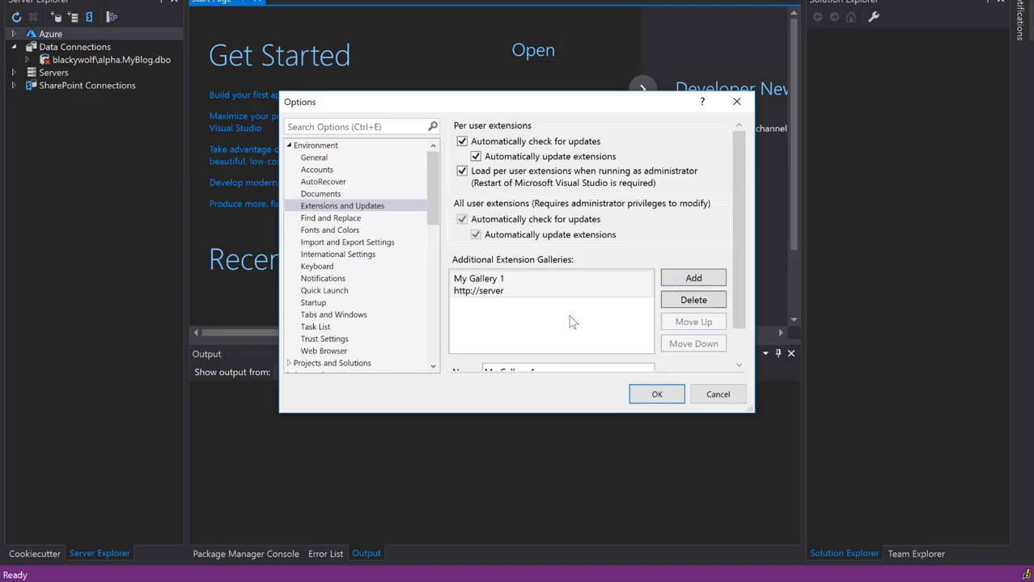
scroll("down", 3)
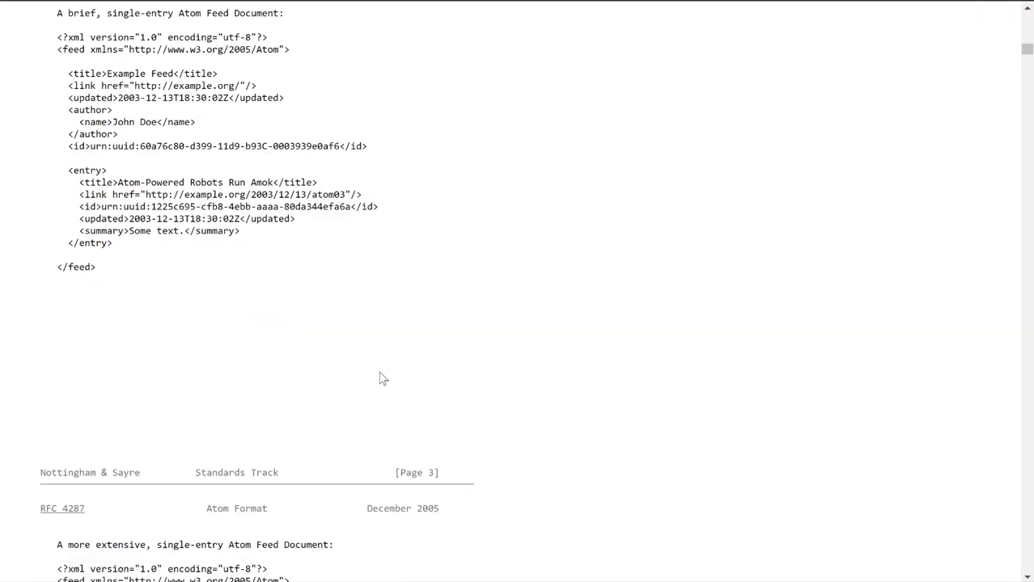
Step: Review RFC 4287's extensive single-entry Atom feed example 'dive into mark' and clear its selection
scroll("down", 3)
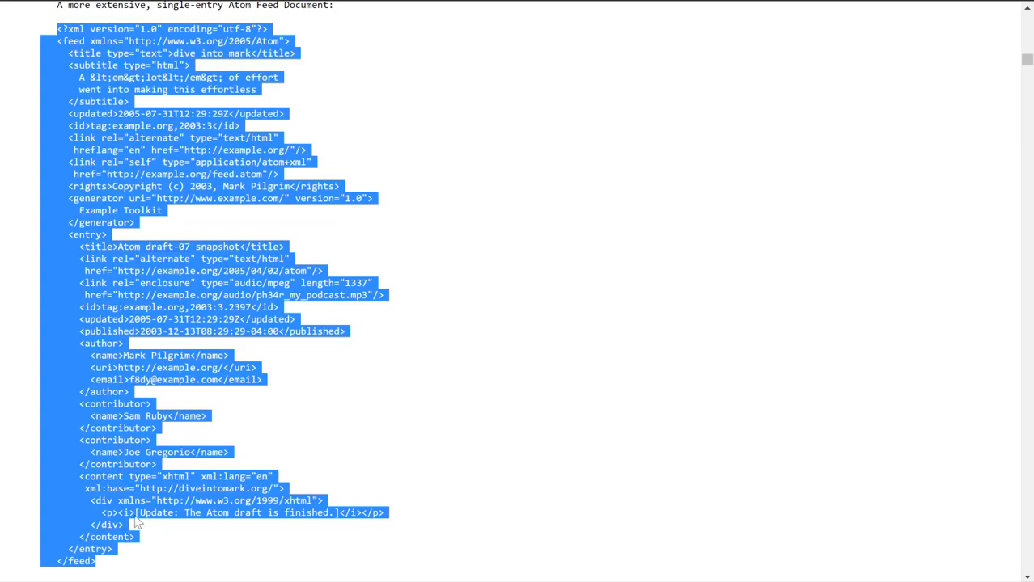
left_click(170, 396)
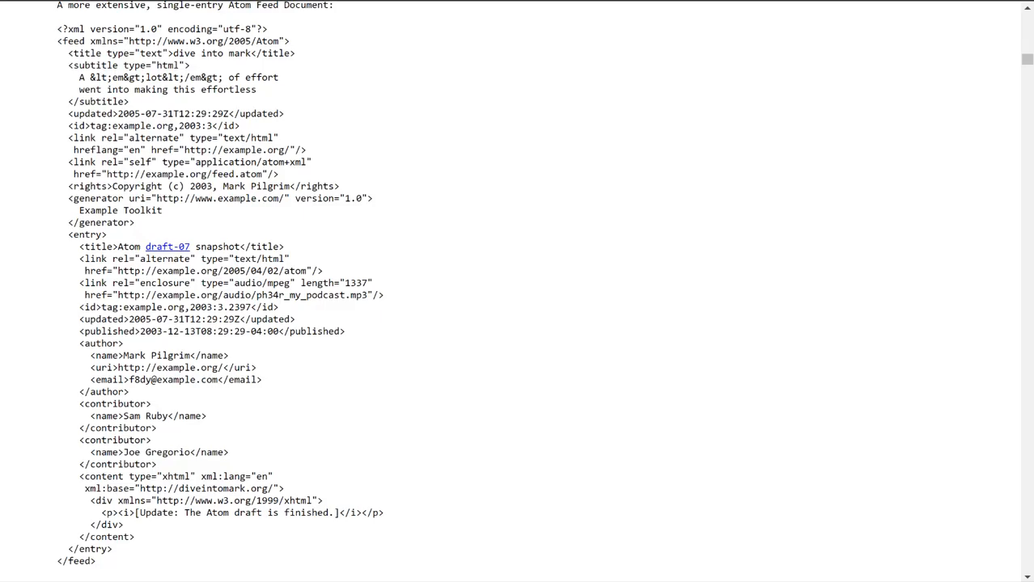
mouse_move(468, 247)
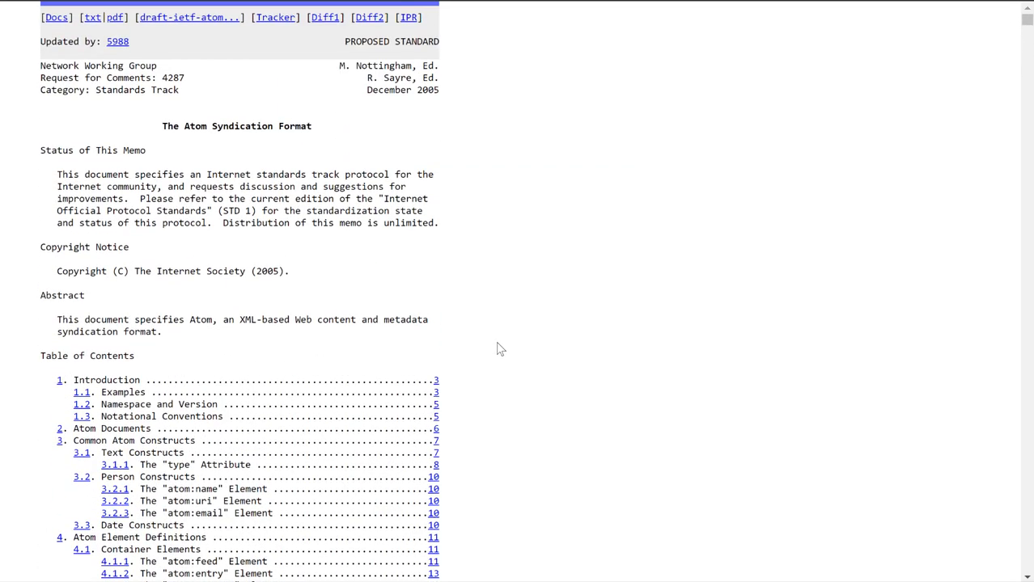
mouse_move(487, 356)
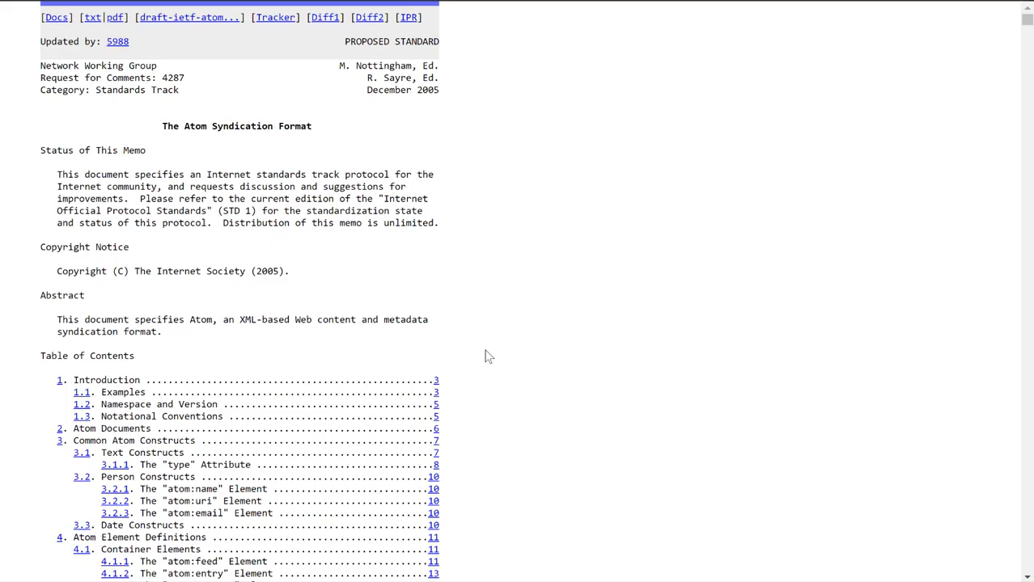
scroll("down", 3)
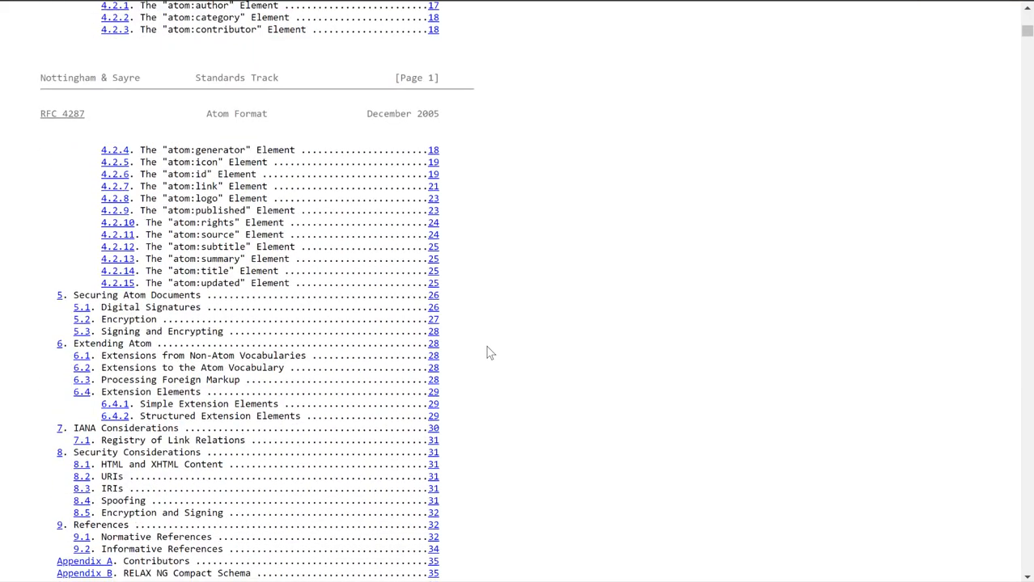
scroll("down", 3)
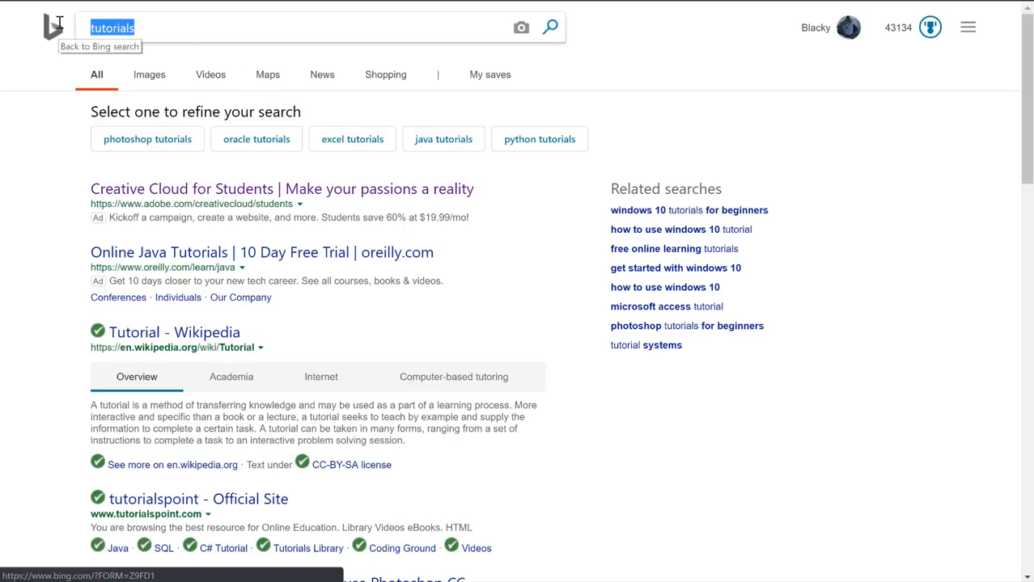
Step: Search Bing for 'todo tutorial', then 'php todo tutorial', and browse the to-do app guide results
type("todo tutor")
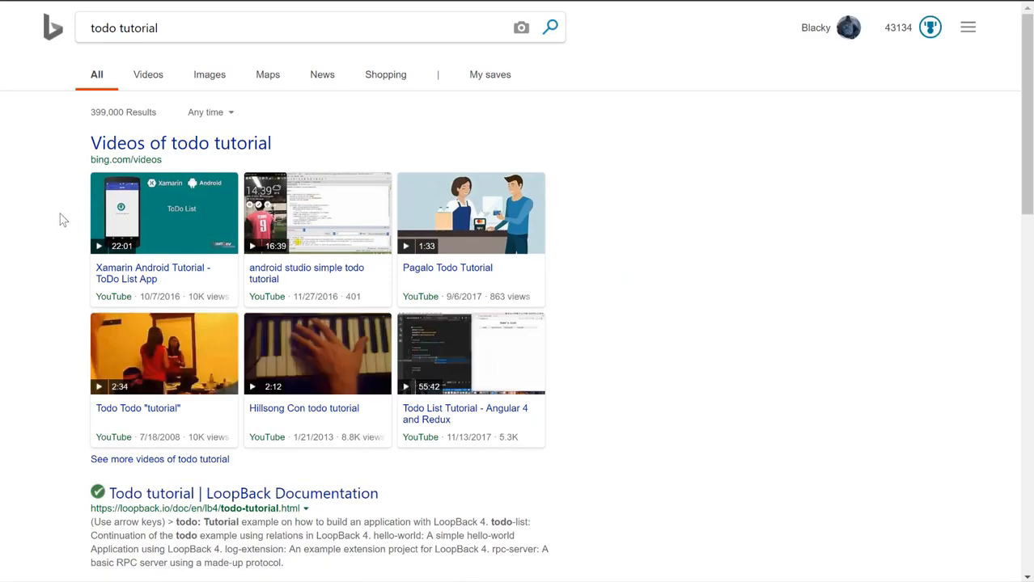
scroll("down", 3)
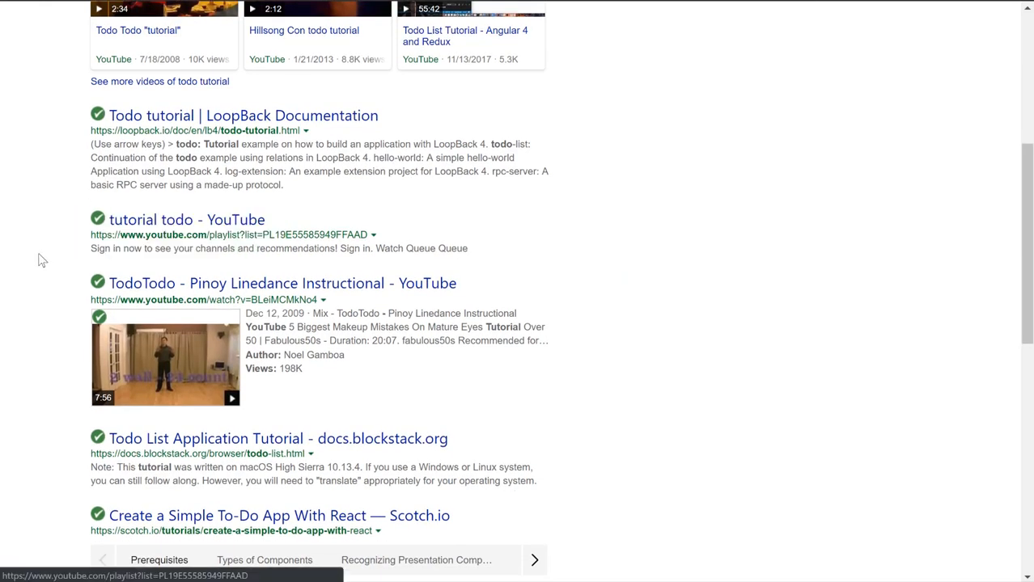
scroll("down", 3)
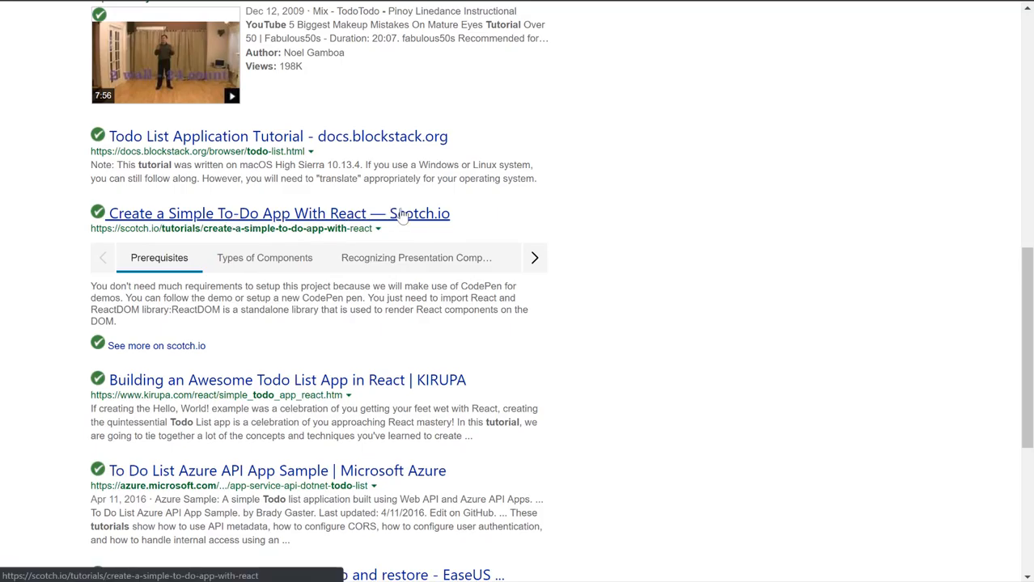
scroll("down", 3)
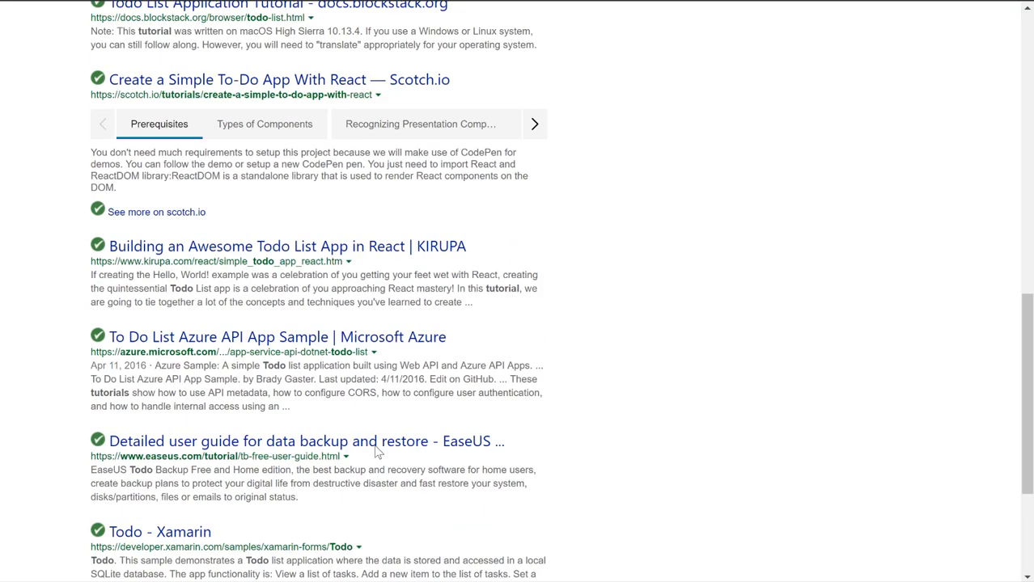
scroll("down", 3)
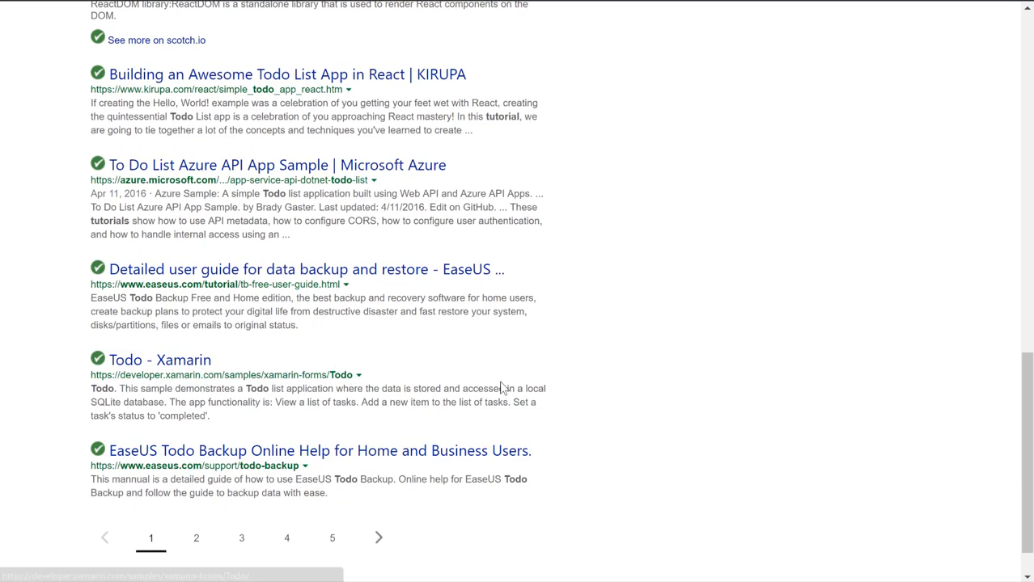
scroll("up", 3)
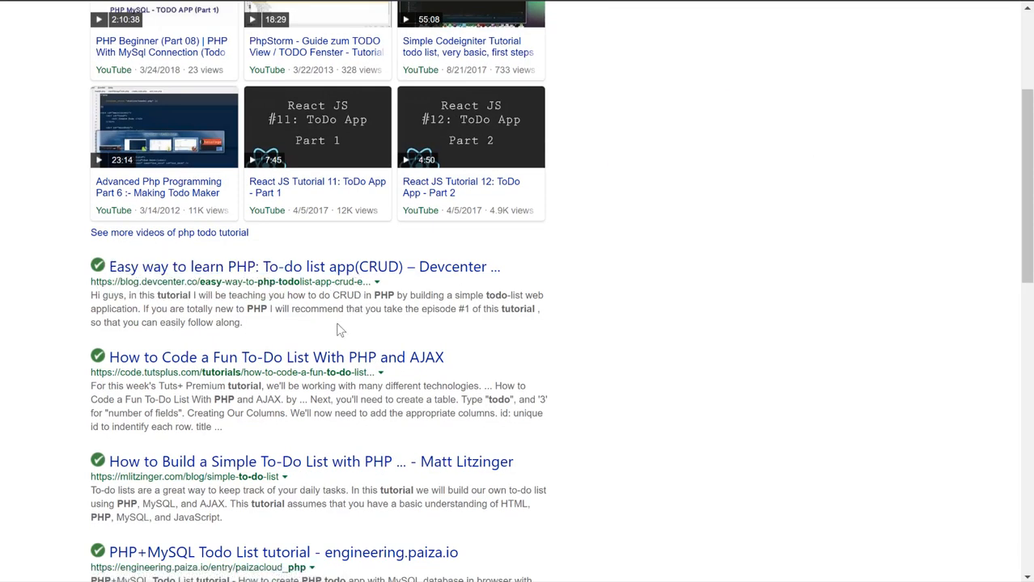
mouse_move(590, 349)
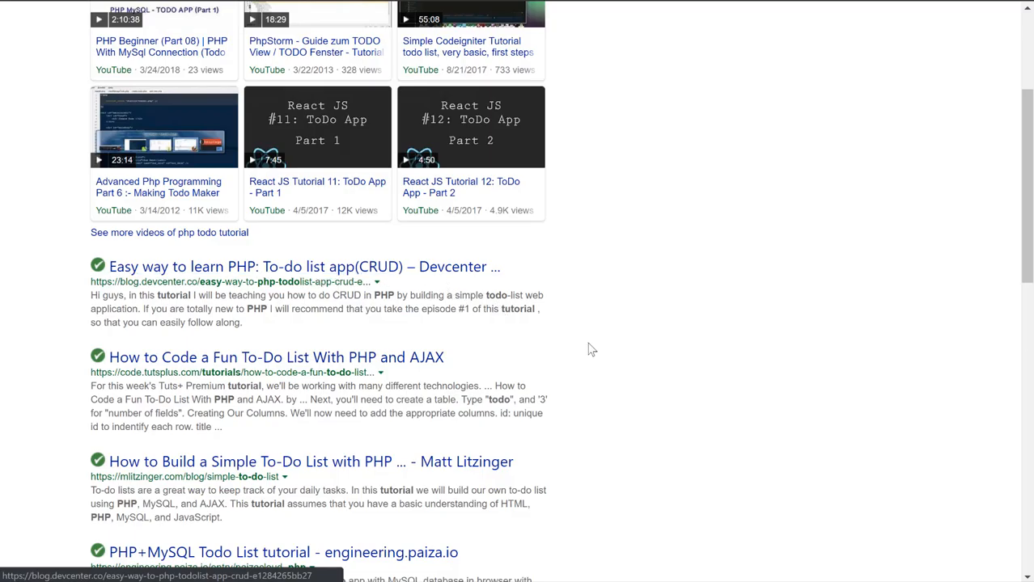
scroll("down", 3)
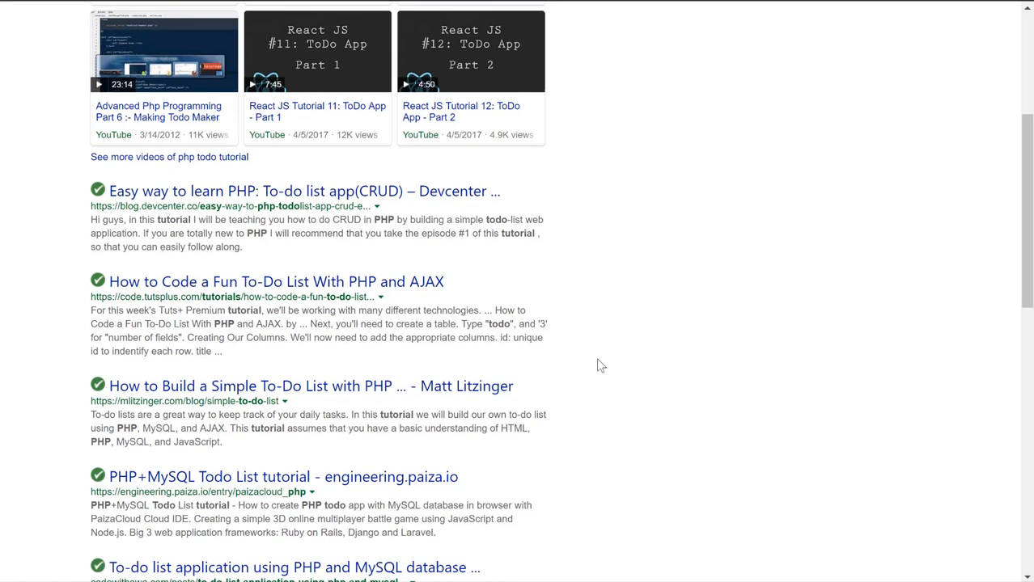